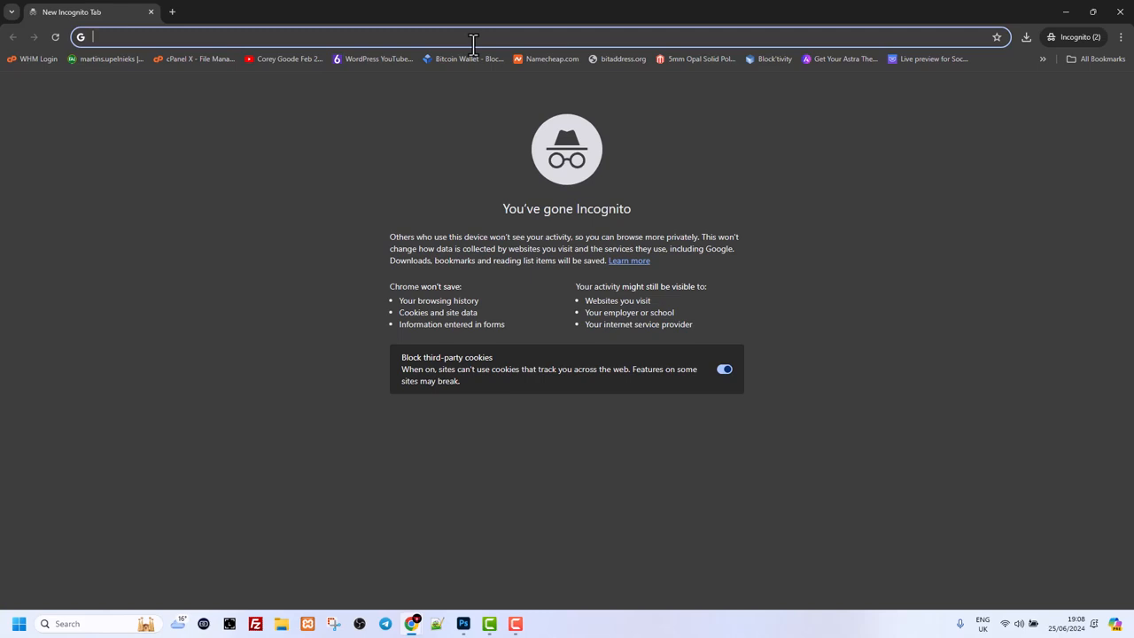
Load beverr.ie in the incognito window.
text(beverr.ie)
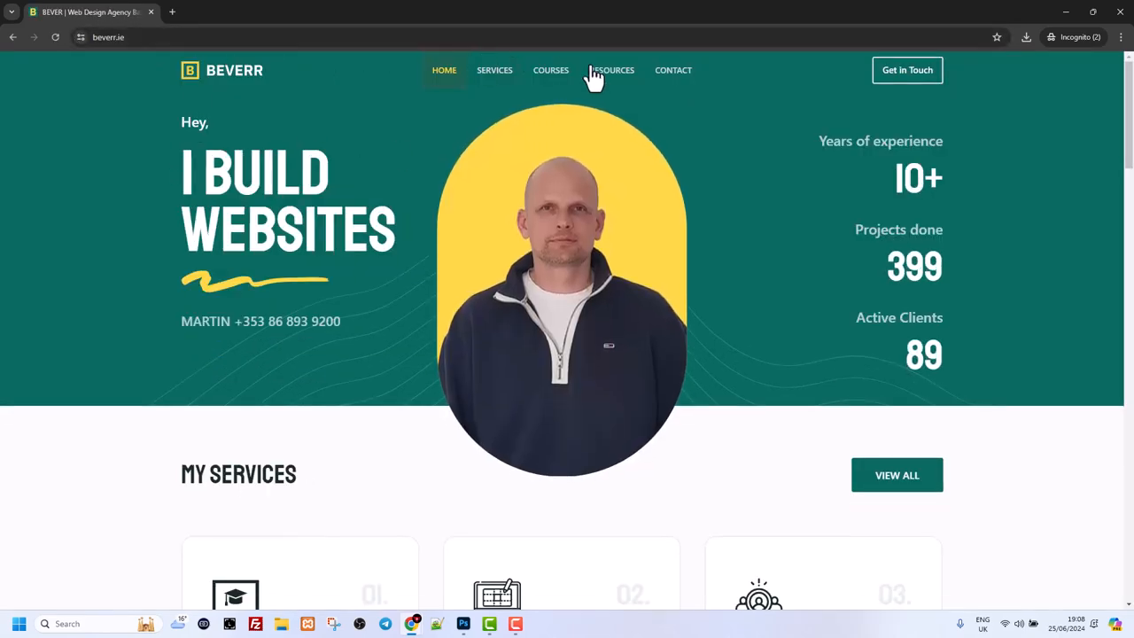
mouse_move(486, 273)
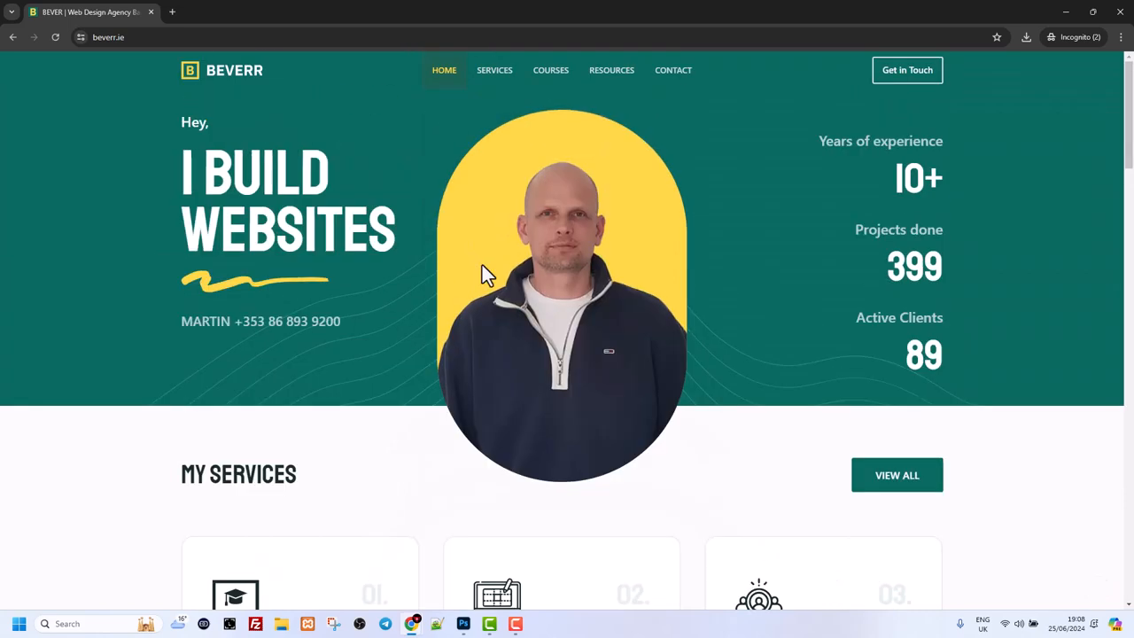
click(108, 37)
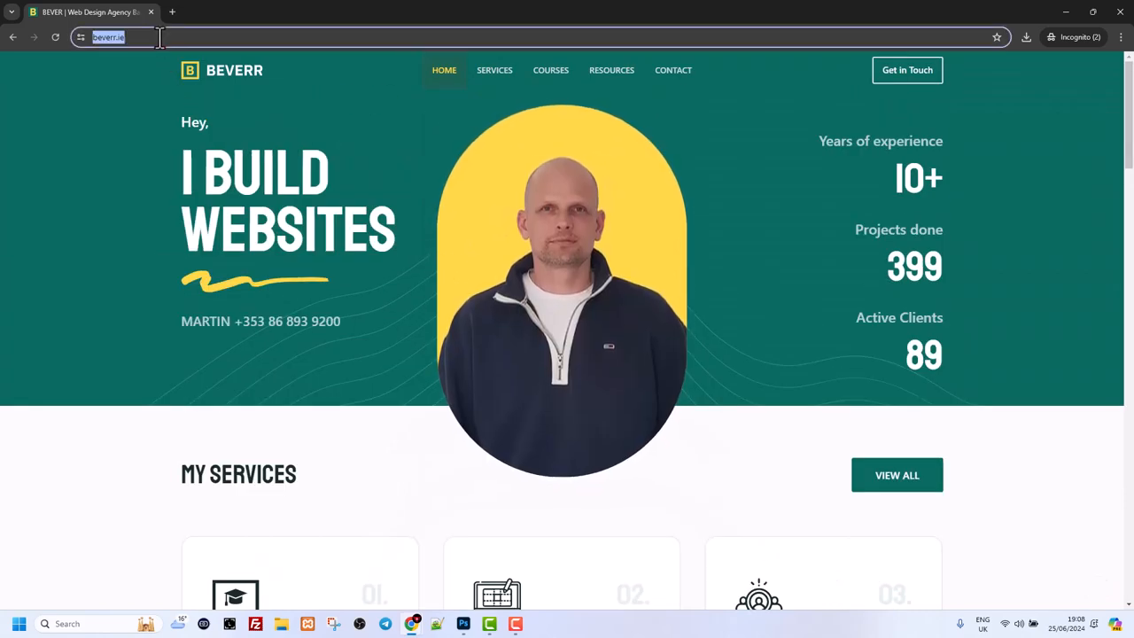
text(https://www.beverr.ie)
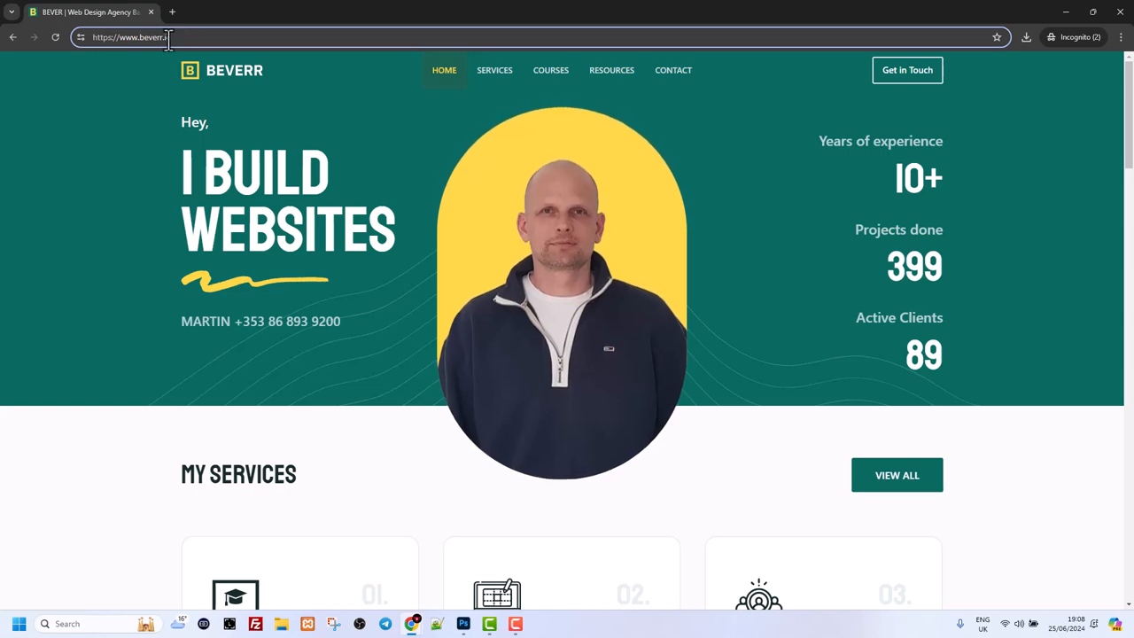
text(ie)
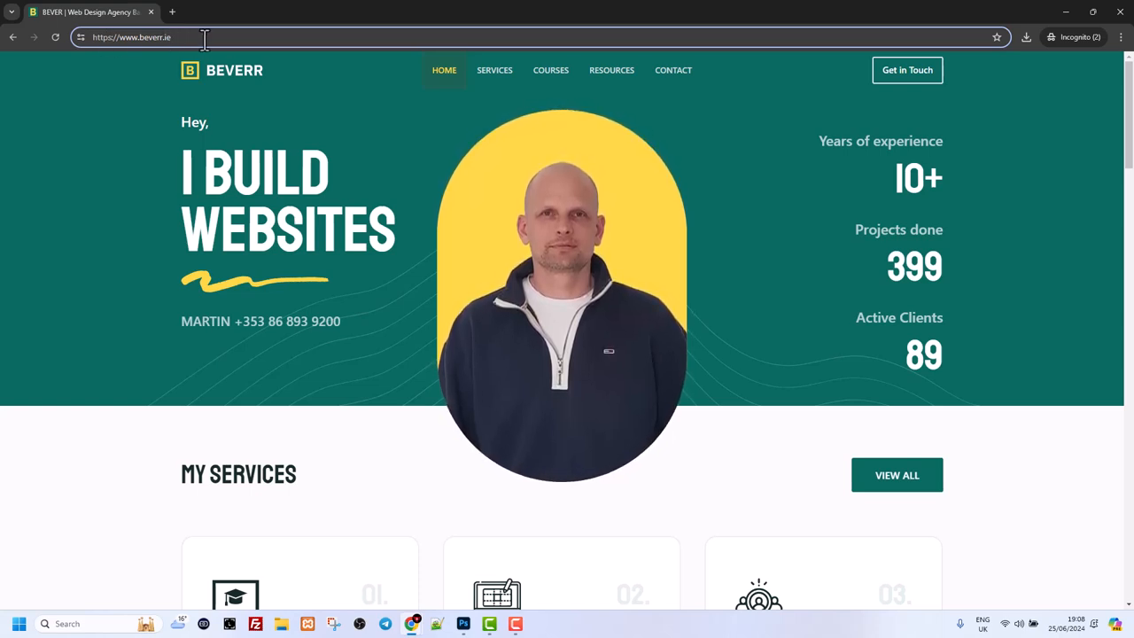
text(/wp-admin%2F&reauth=1)
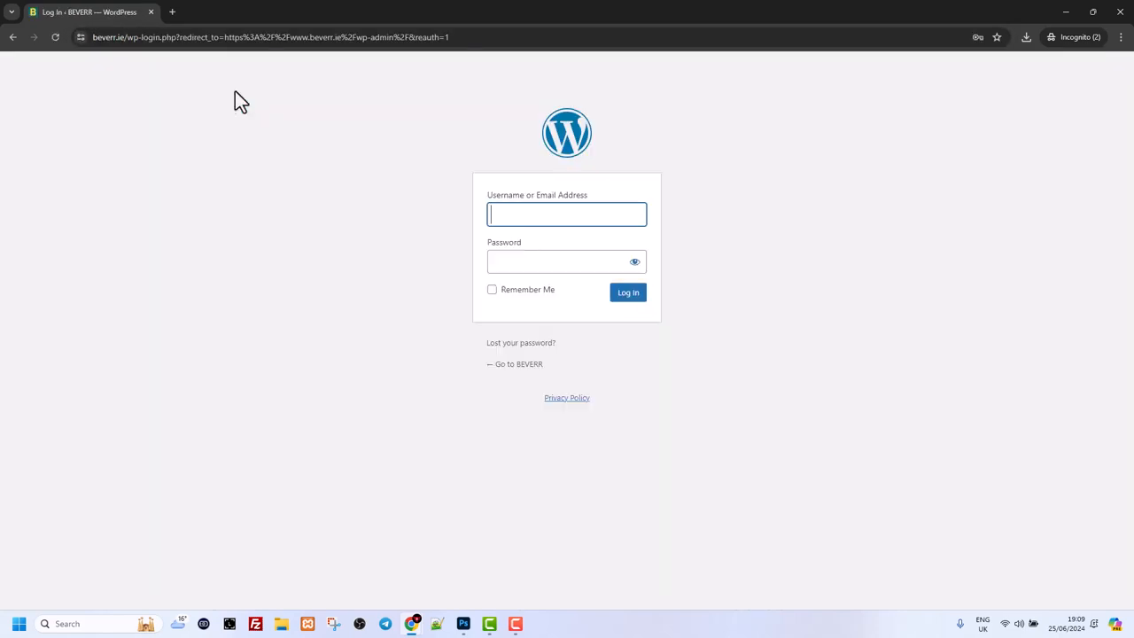
mouse_move(512, 144)
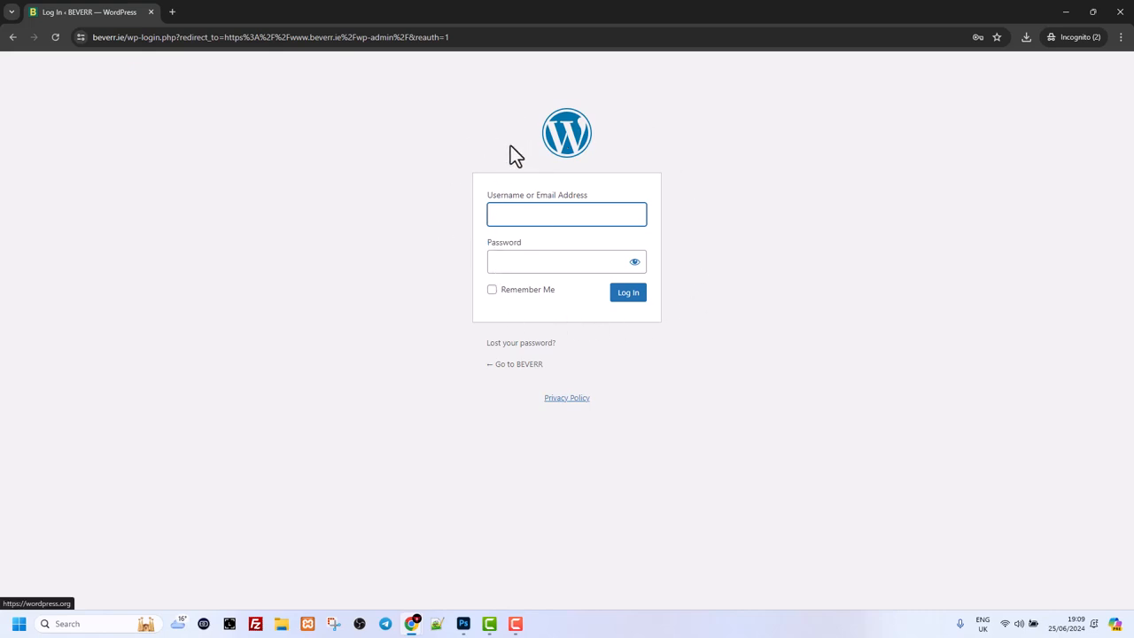
mouse_move(1031, 73)
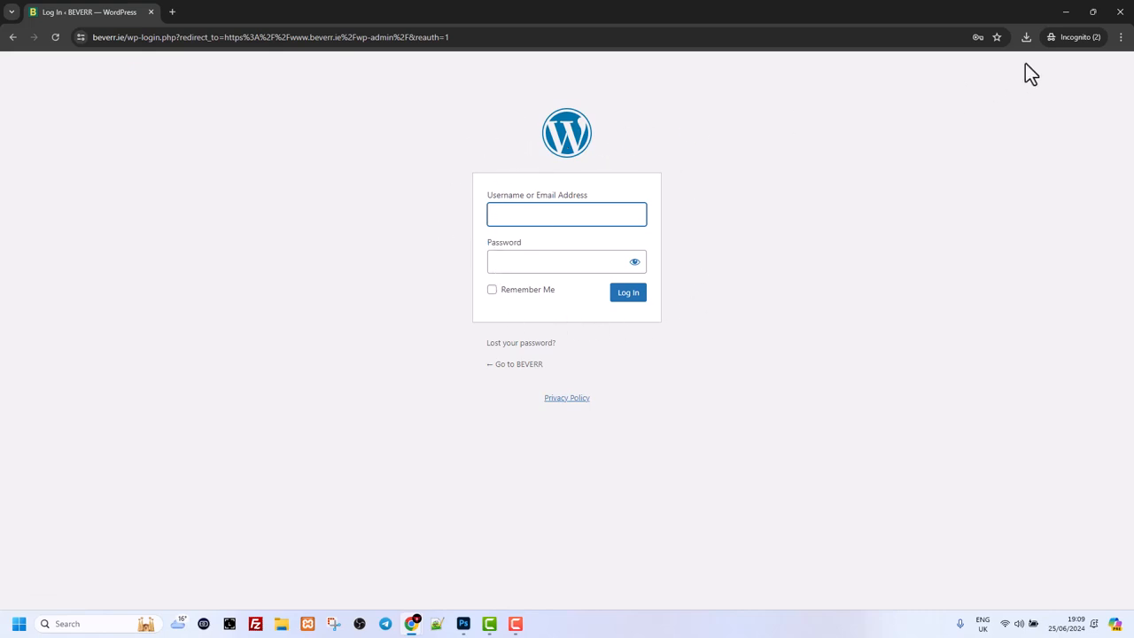
mouse_move(875, 210)
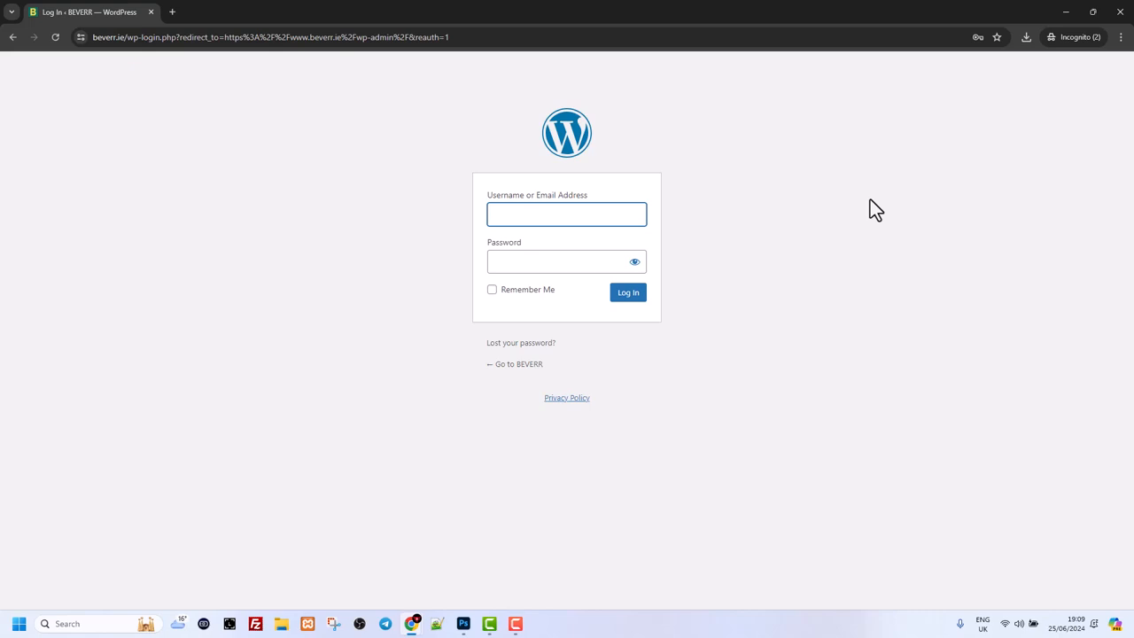
View the beverr.ie wp-admin WordPress login page.
click(566, 215)
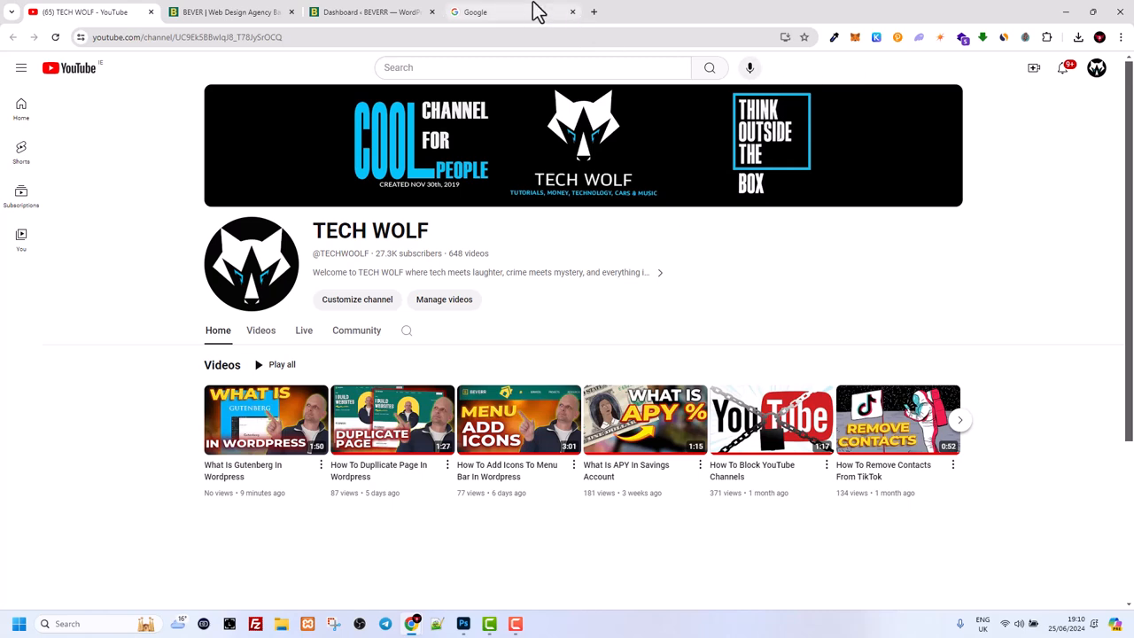
Search Google for 'wappalyzer chrome extension' and open the Chrome Web Store listing.
click(505, 11)
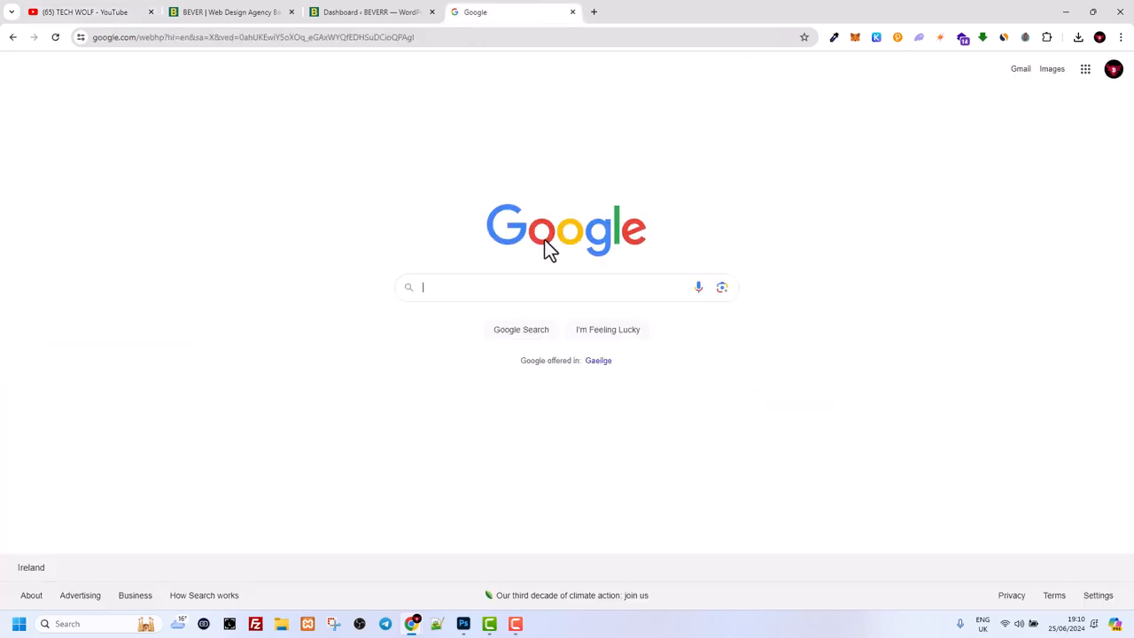
text(wappalyzer chrome extension)
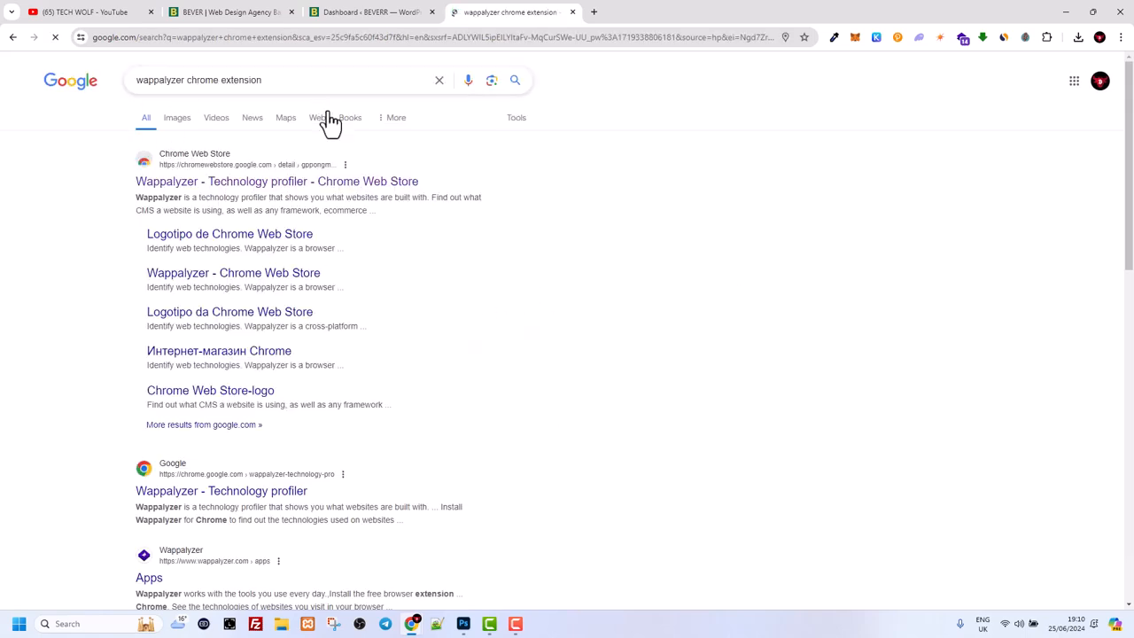
mouse_move(151, 199)
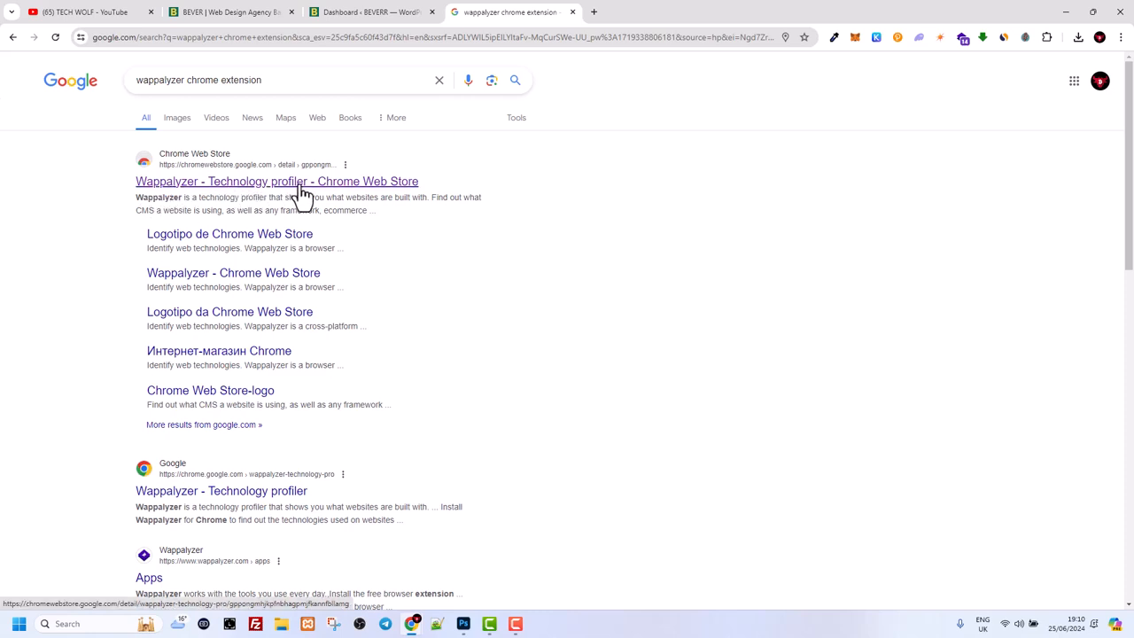
click(277, 181)
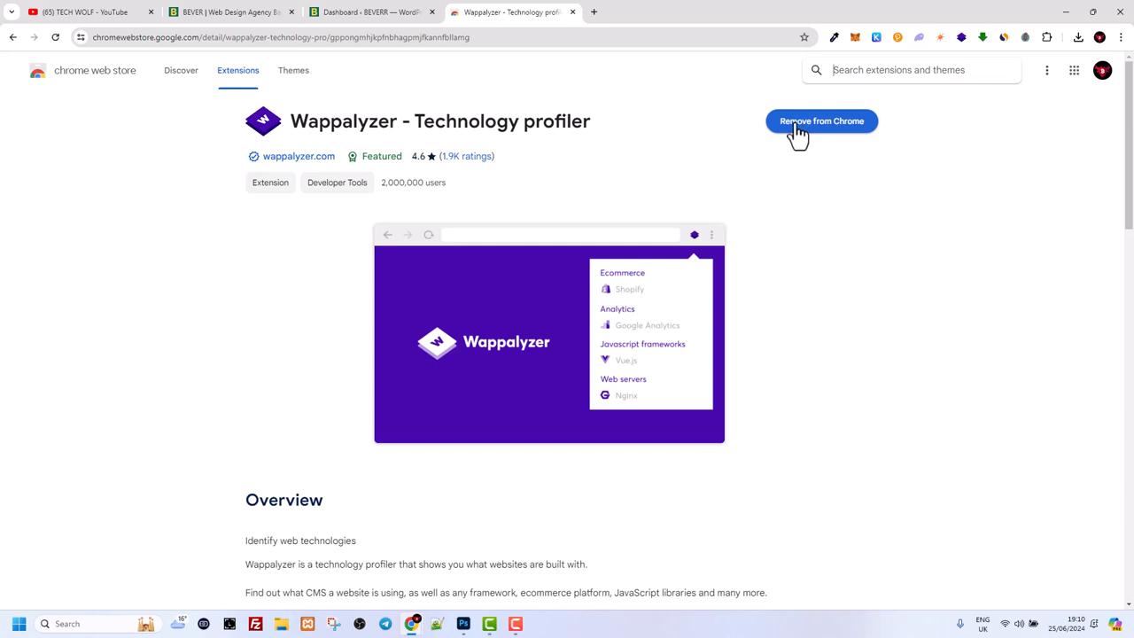
mouse_move(804, 141)
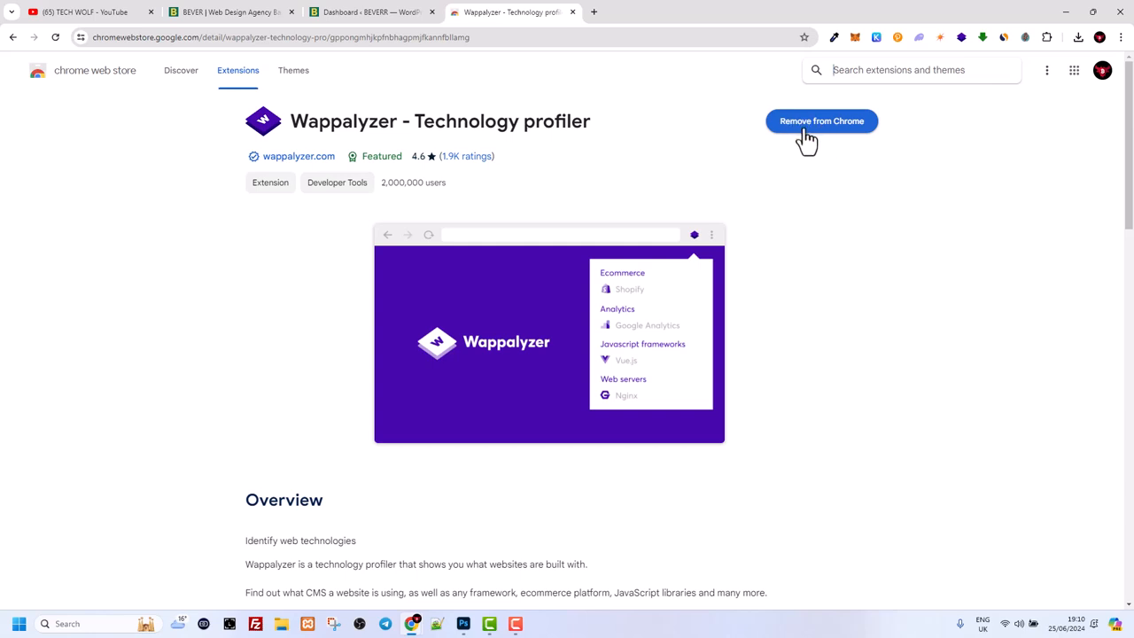
mouse_move(1023, 44)
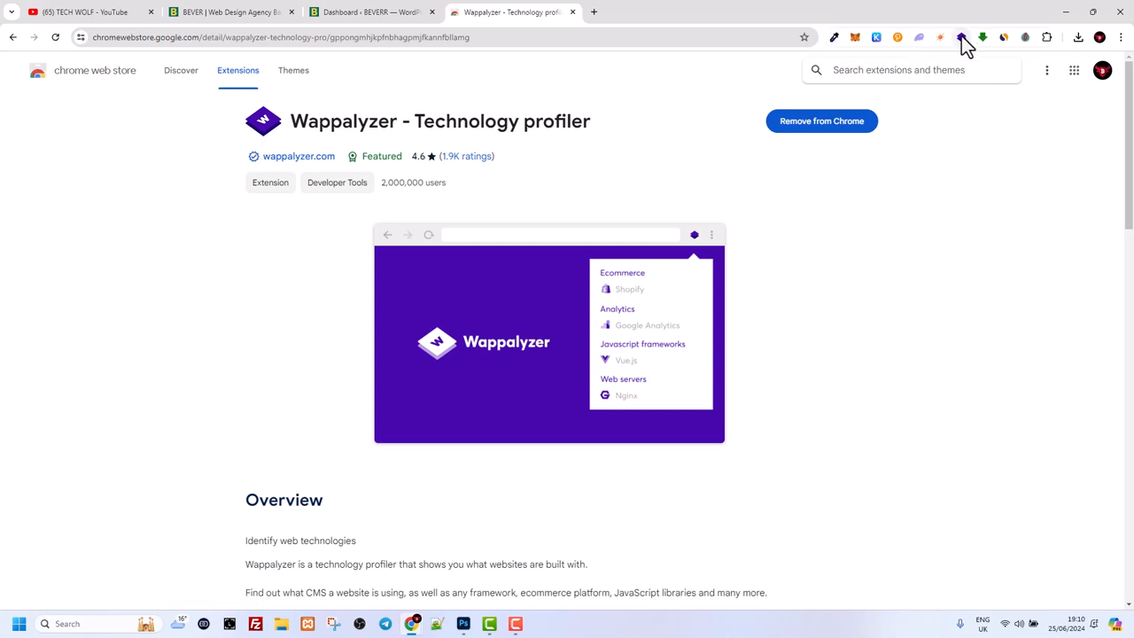
mouse_move(806, 128)
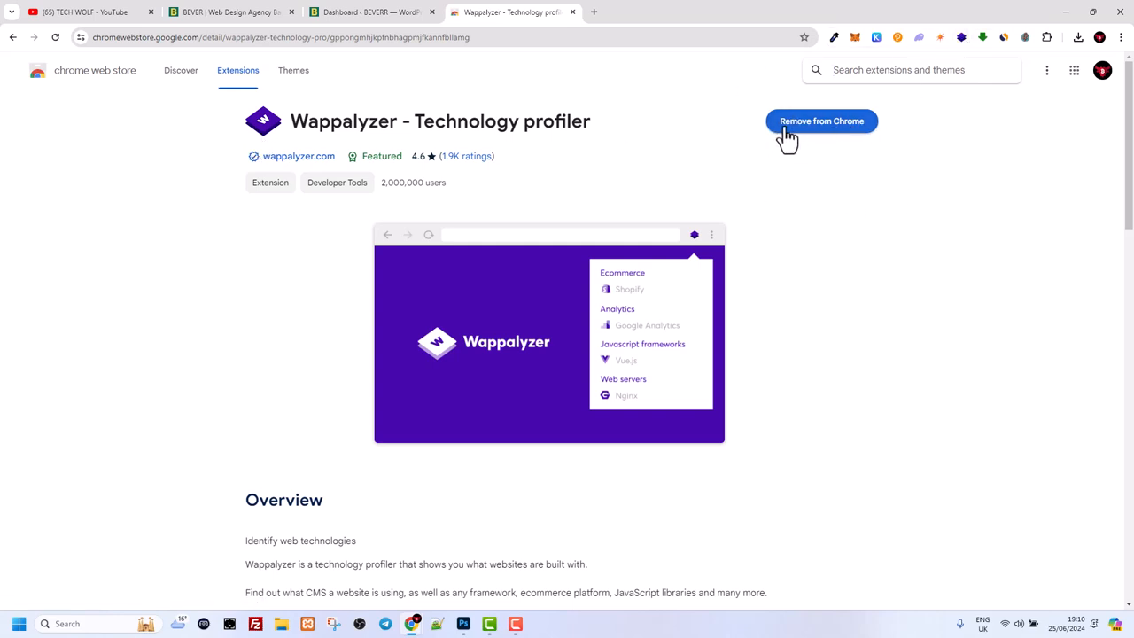
mouse_move(904, 124)
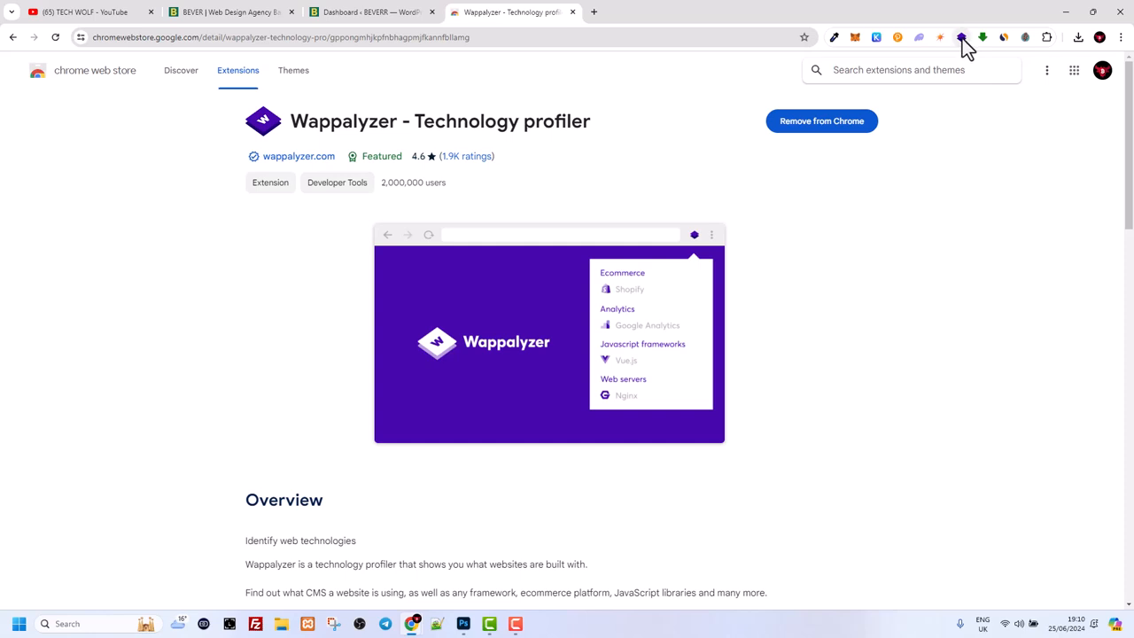
mouse_move(962, 37)
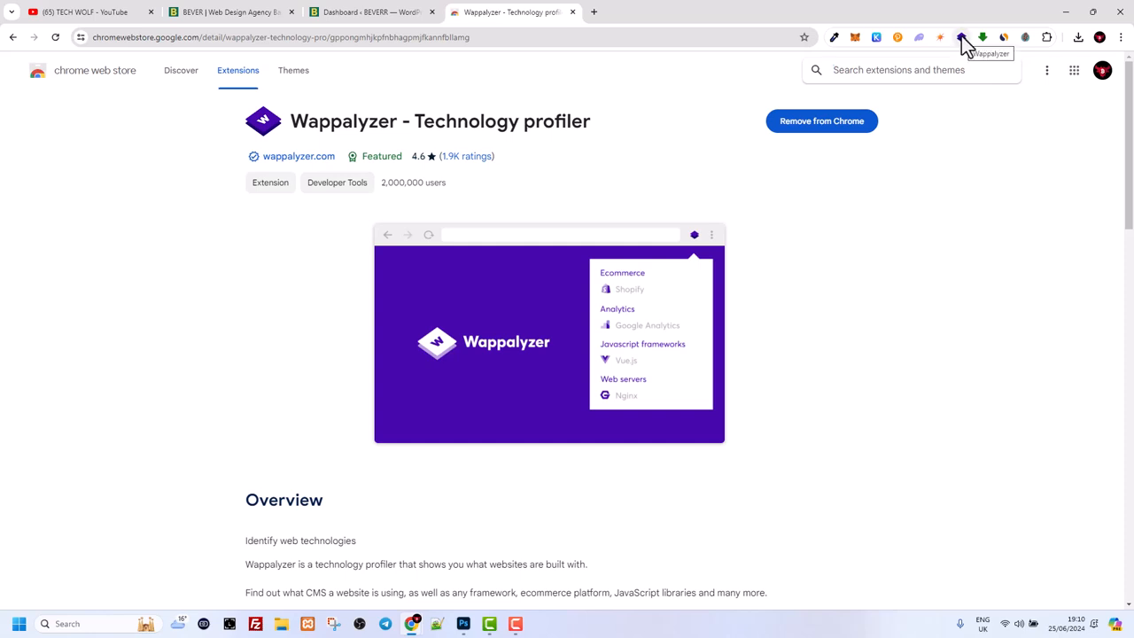
Open the Wappalyzer extension from the Chrome toolbar.
click(1046, 38)
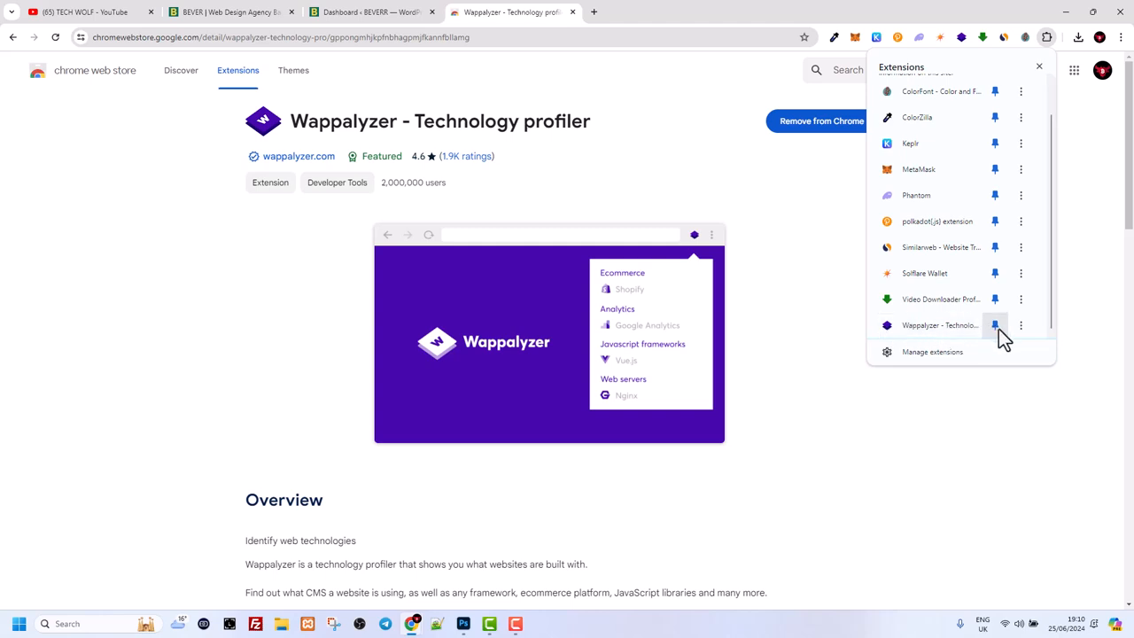
Pin Wappalyzer, open a blank tab, and return to the BEVERR site tab.
click(995, 325)
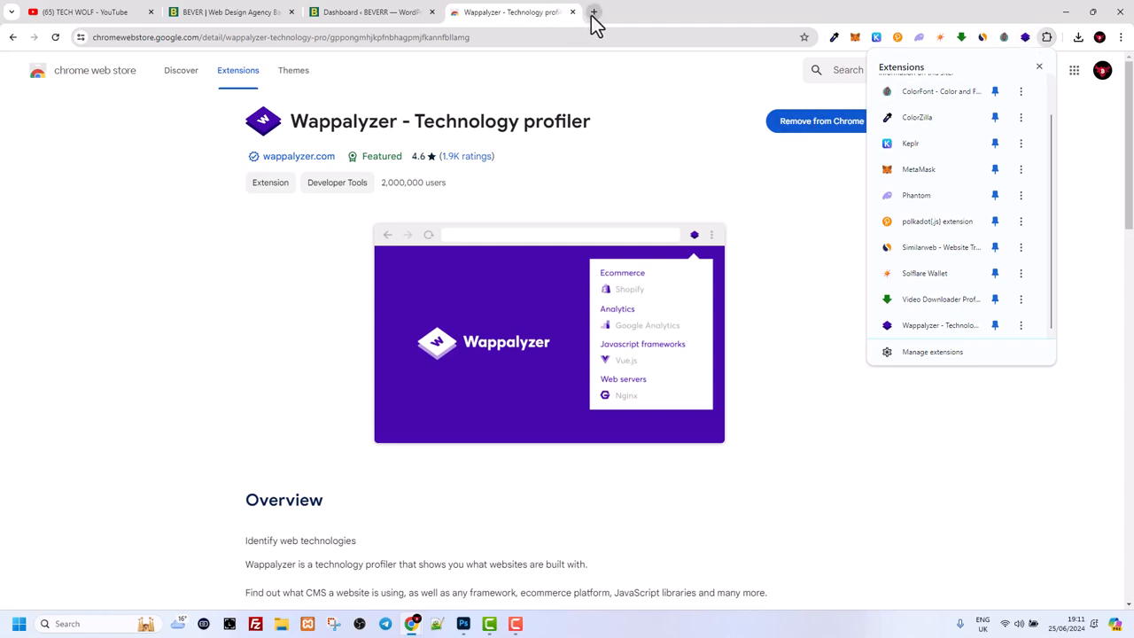
click(594, 11)
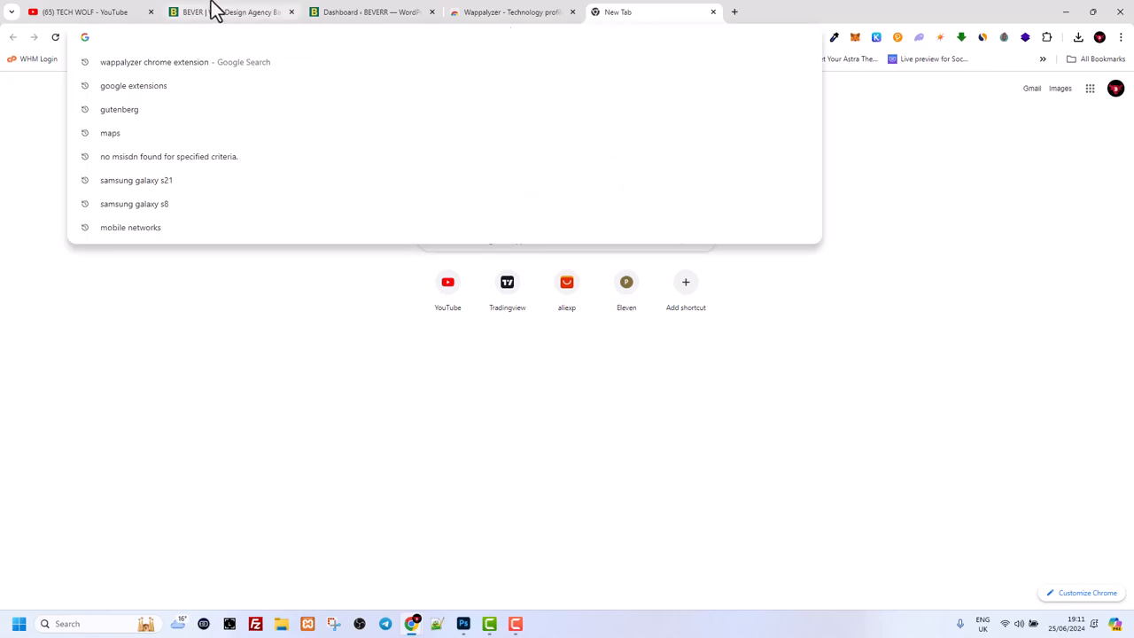
click(232, 11)
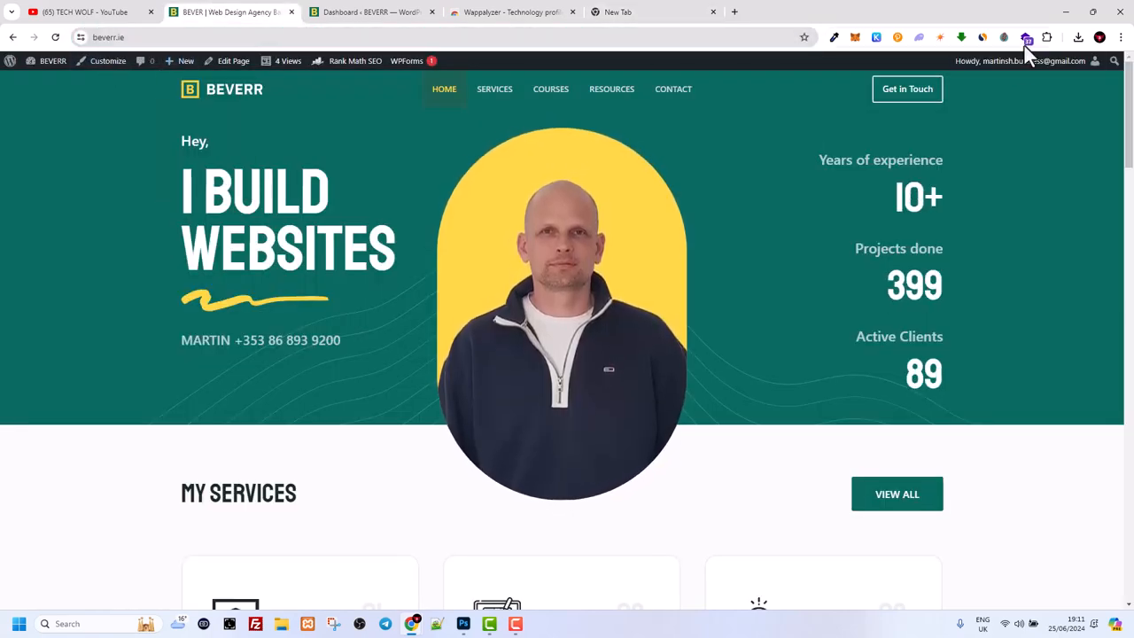
Run Wappalyzer on the BEVERR site to show WordPress 6.5.5 as CMS.
click(1026, 37)
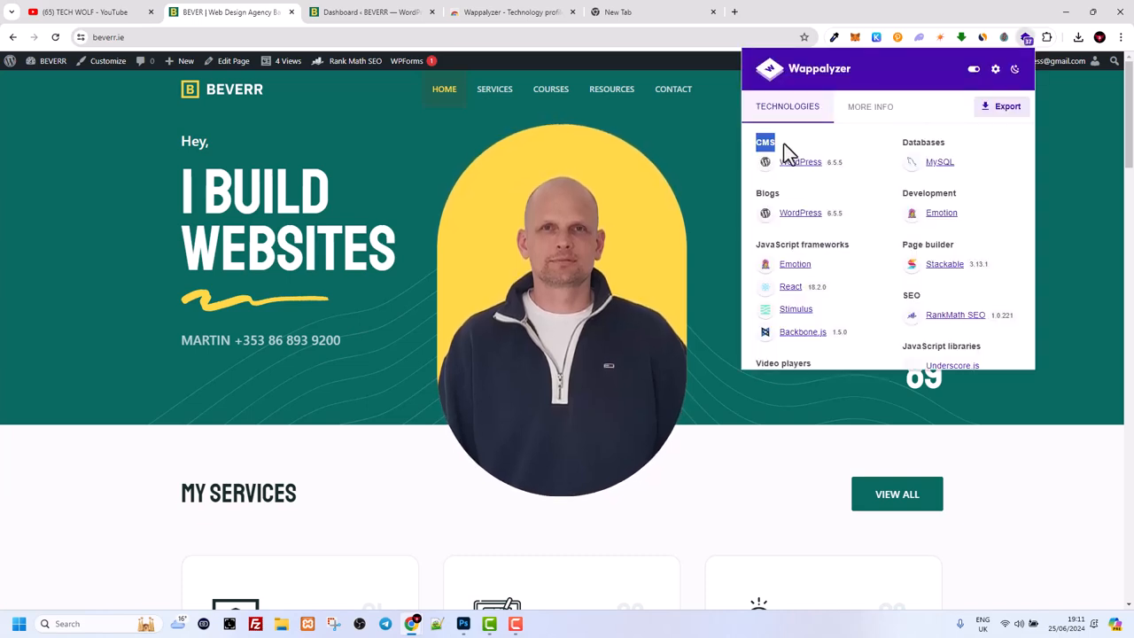
mouse_move(812, 181)
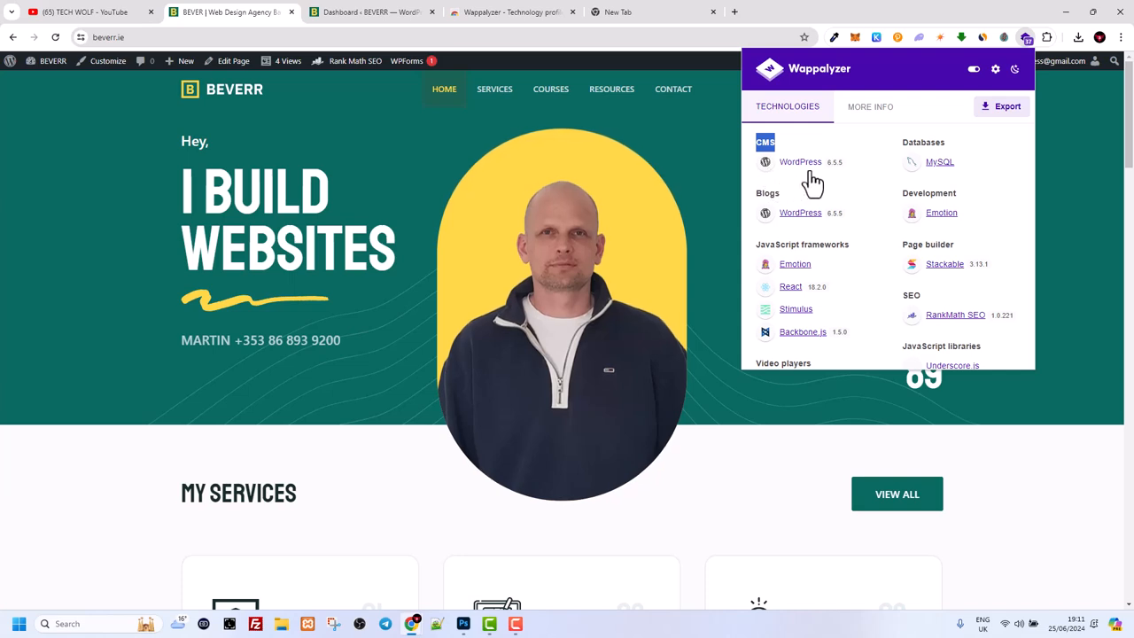
mouse_move(822, 177)
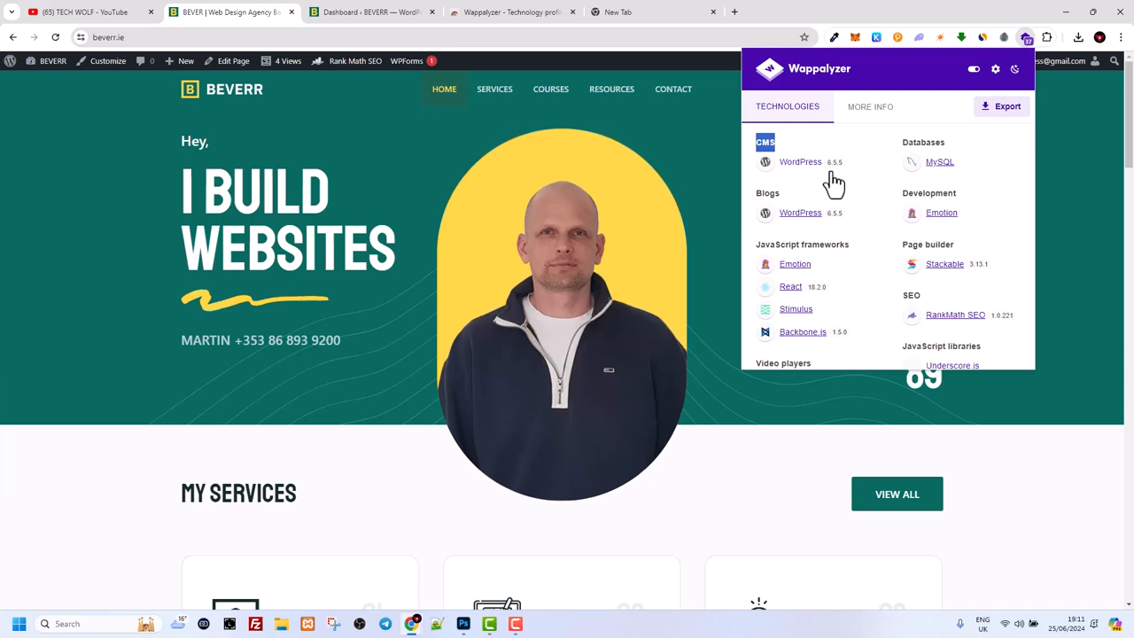
mouse_move(527, 243)
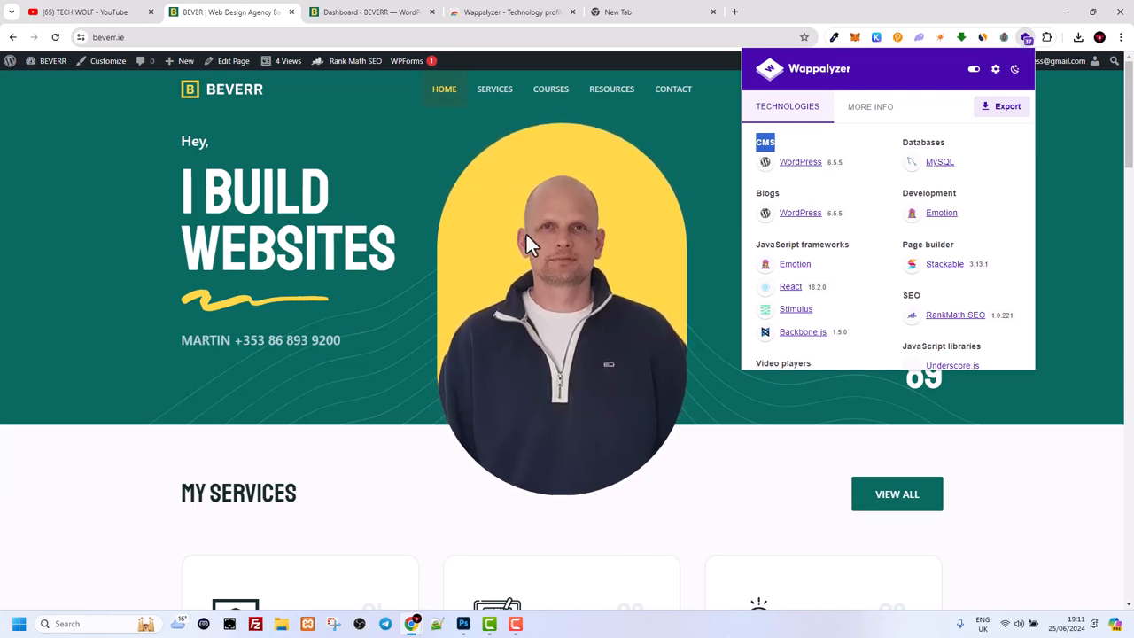